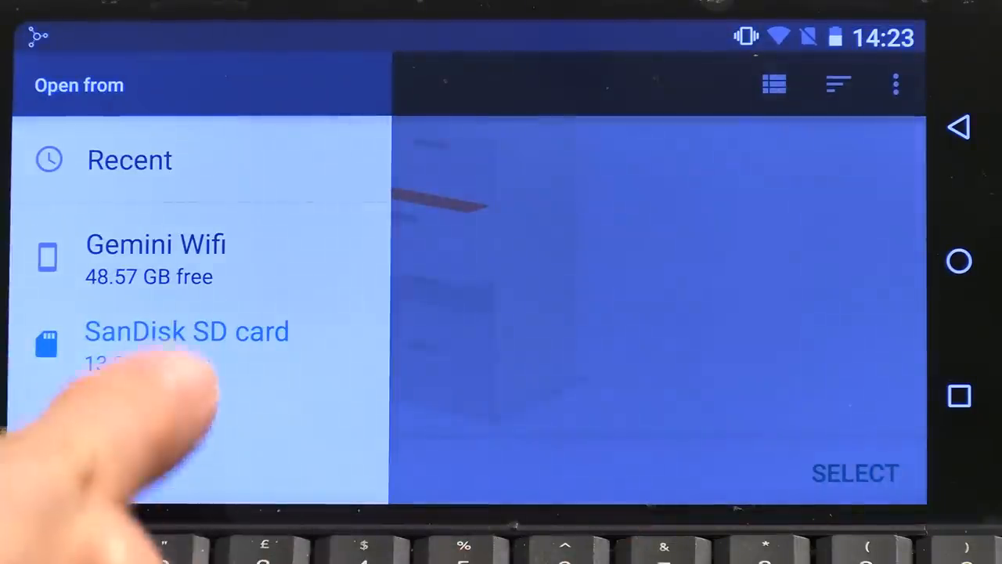
- Send the image from the SanDisk SD card to the ec-desktop computer
click(186, 331)
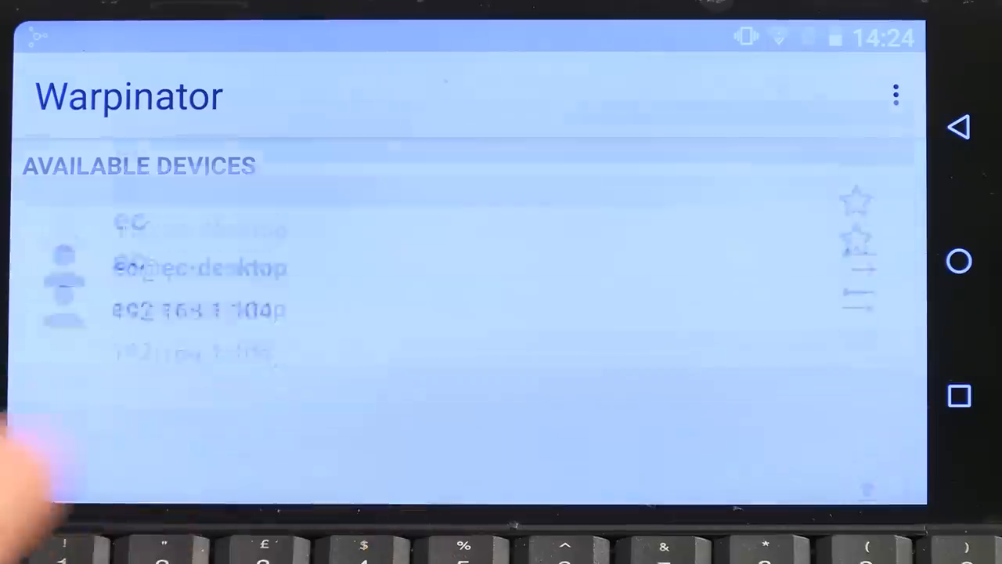
click(201, 268)
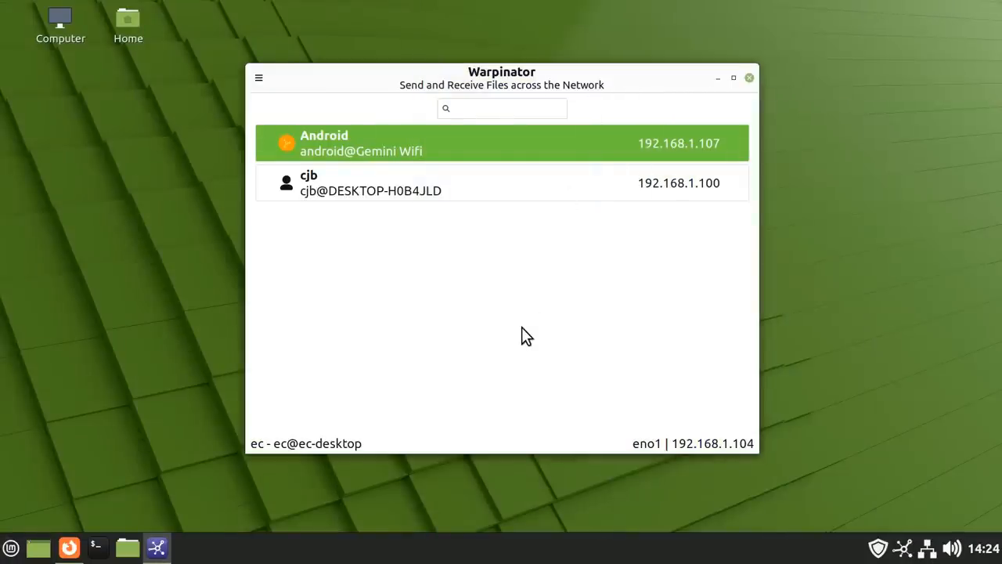
- Open the Android phone's transfers and its save folder holding the received LattePanda3_Delta_Community_Tab.jpg
click(501, 143)
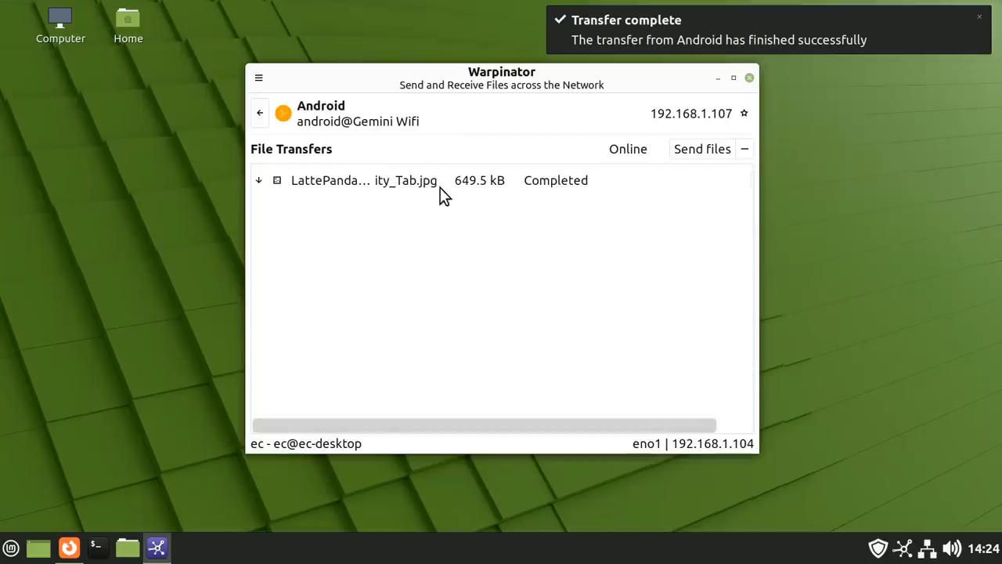
click(258, 79)
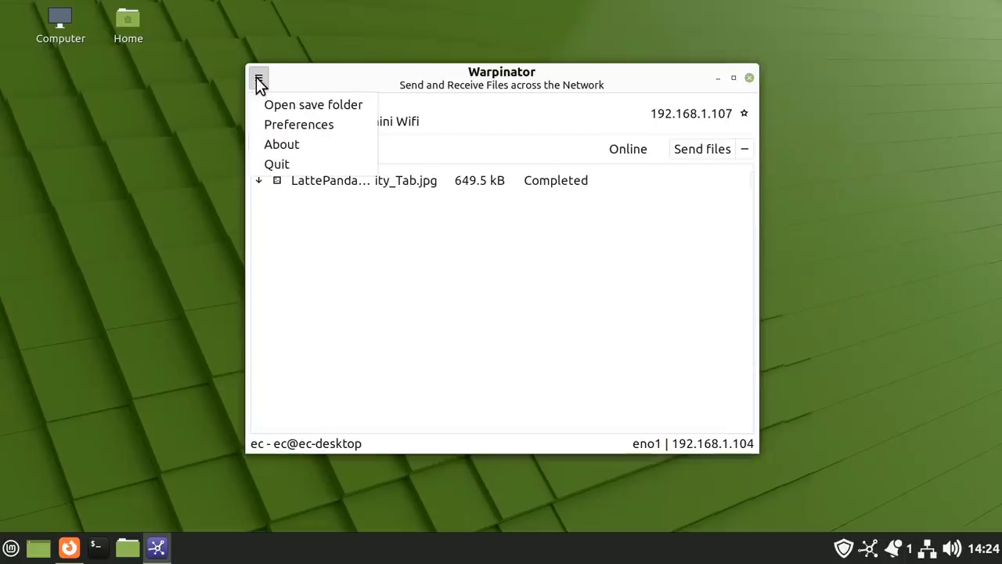
click(258, 78)
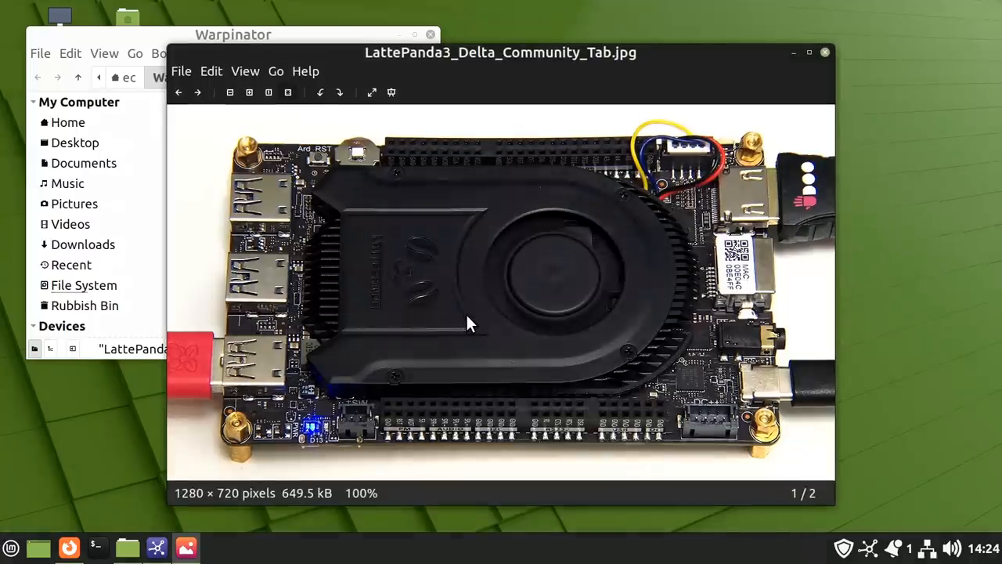
mouse_move(517, 304)
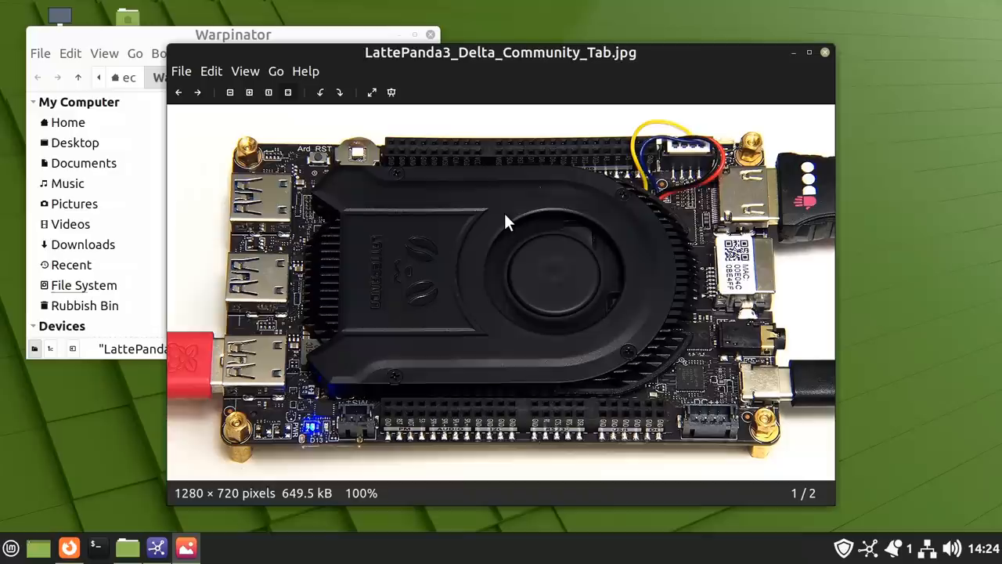
mouse_move(821, 56)
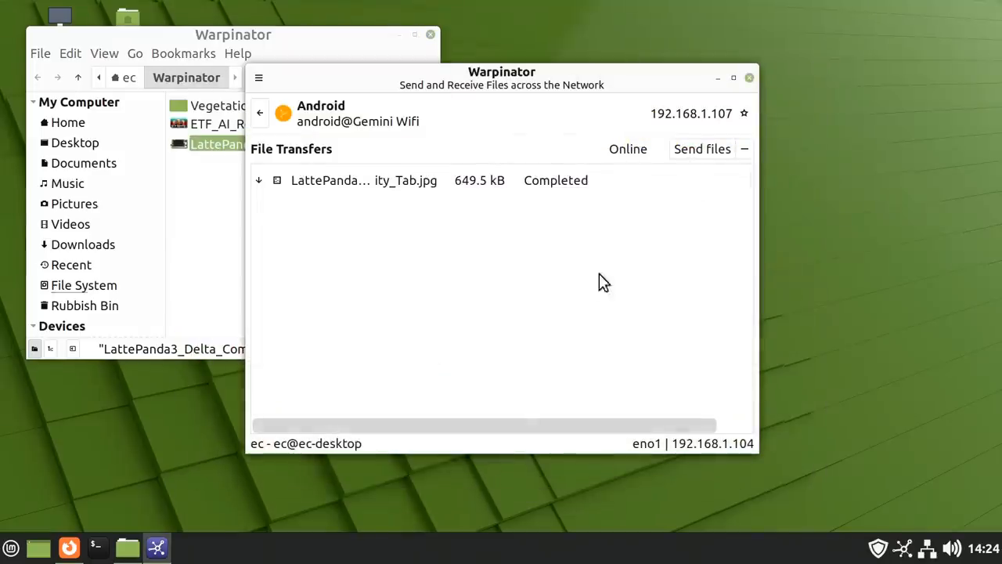
- Browse the warpinator-android and warpinator-iOS GitHub pages down to the iOS README Download section
click(69, 546)
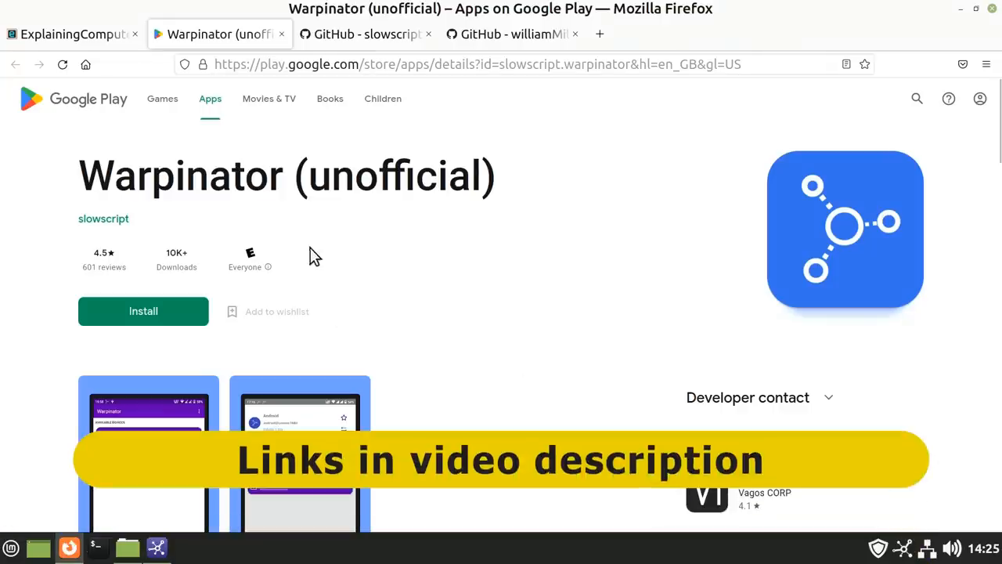
mouse_move(379, 35)
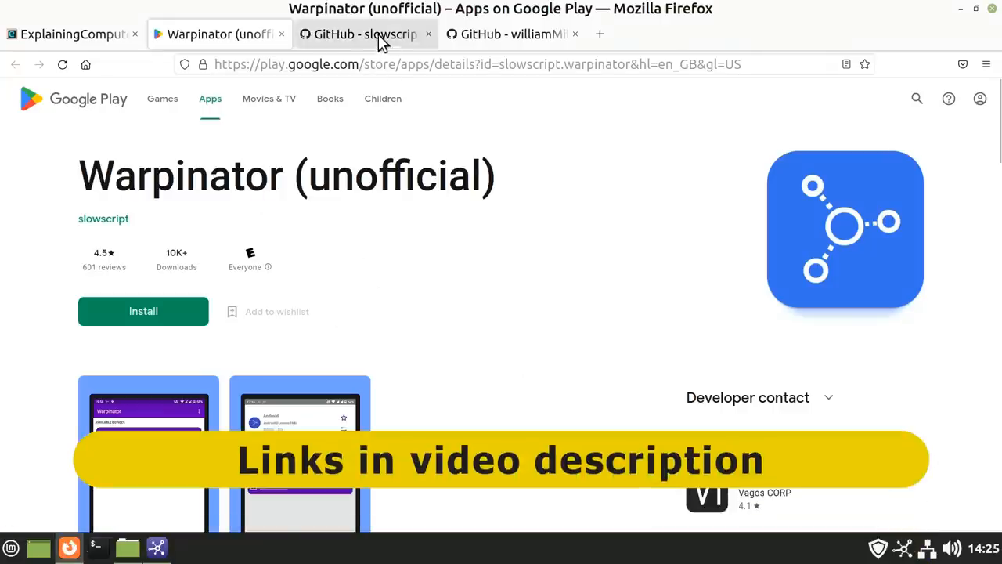
click(365, 35)
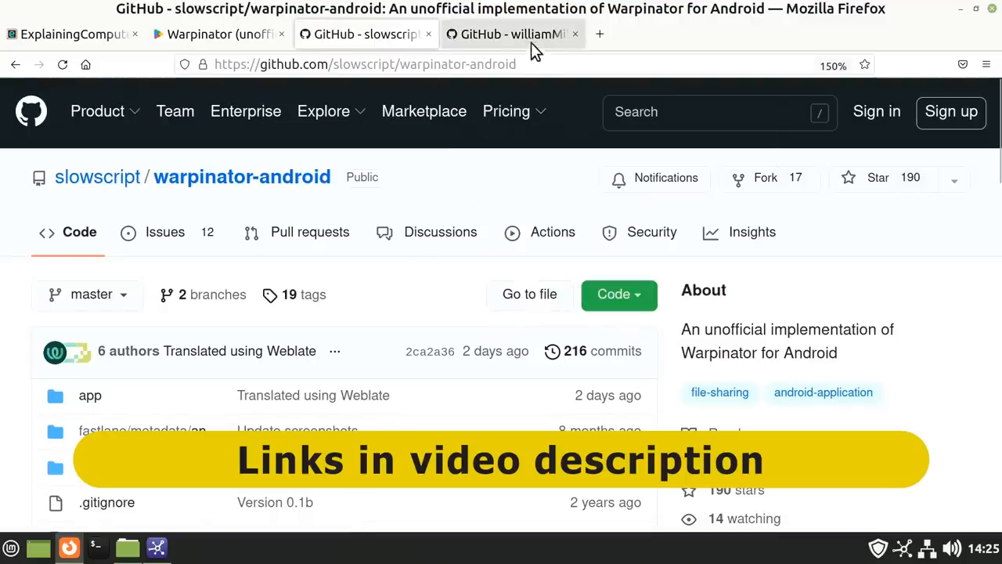
click(509, 34)
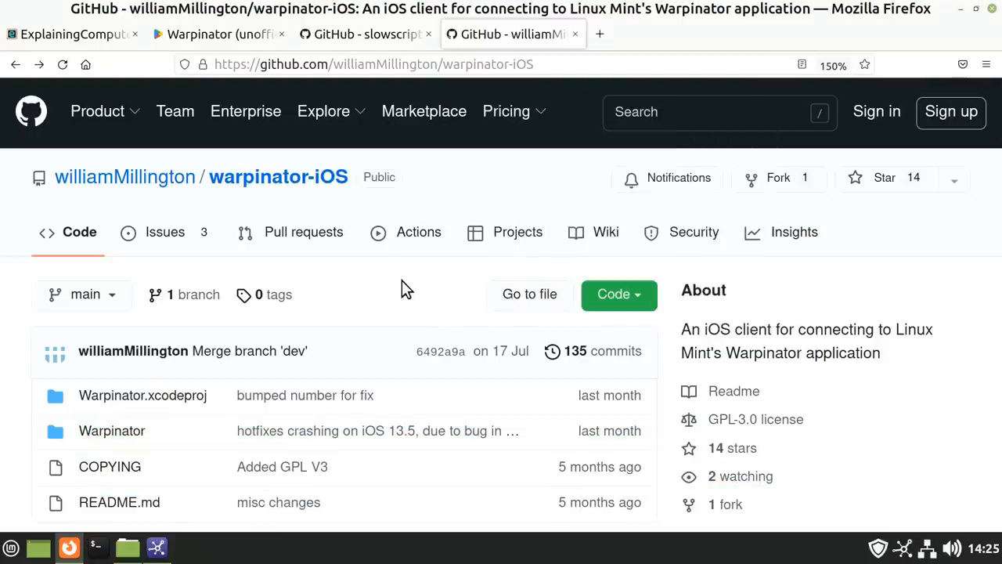
mouse_move(956, 176)
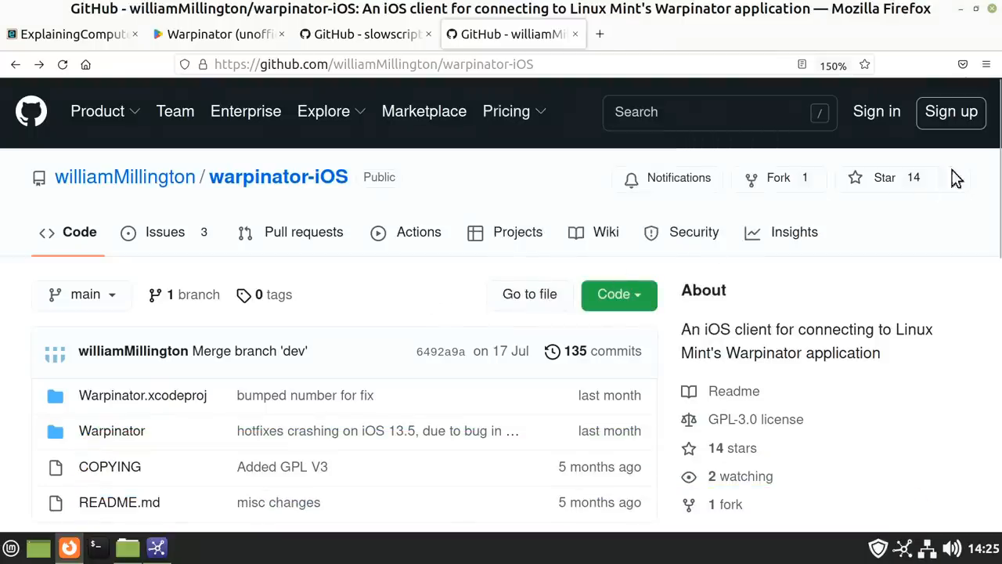
scroll(down, 3)
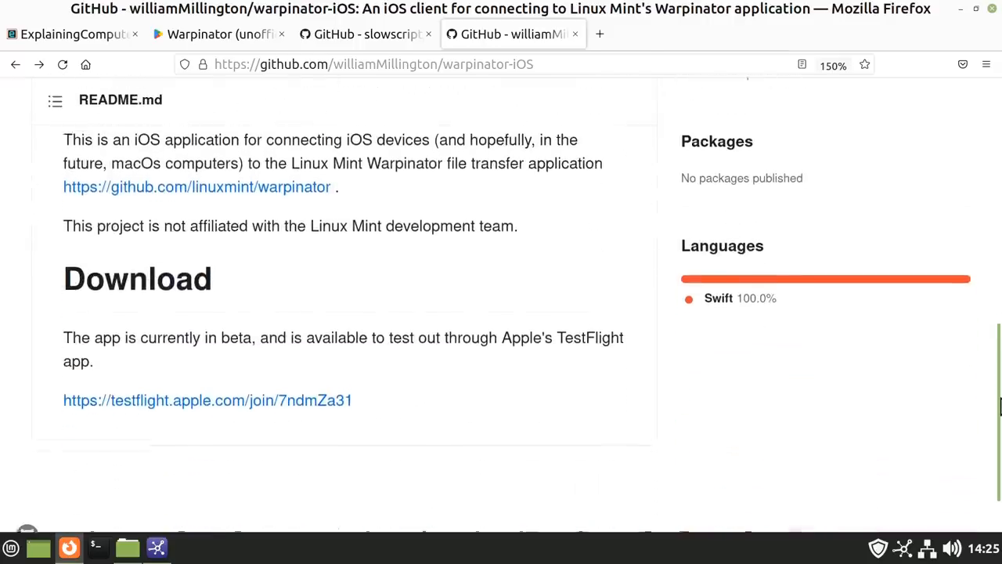
scroll(down, 3)
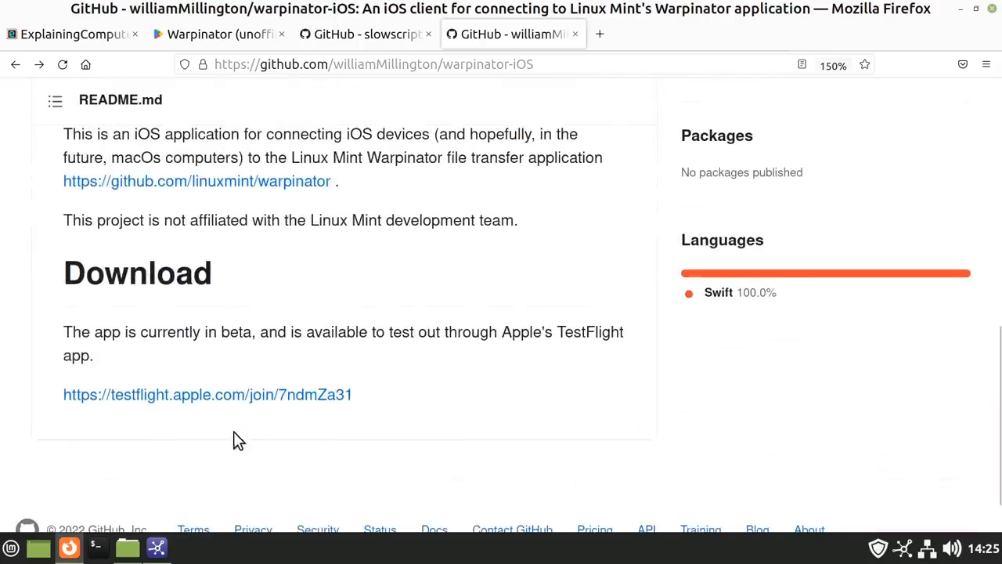
scroll(up, 3)
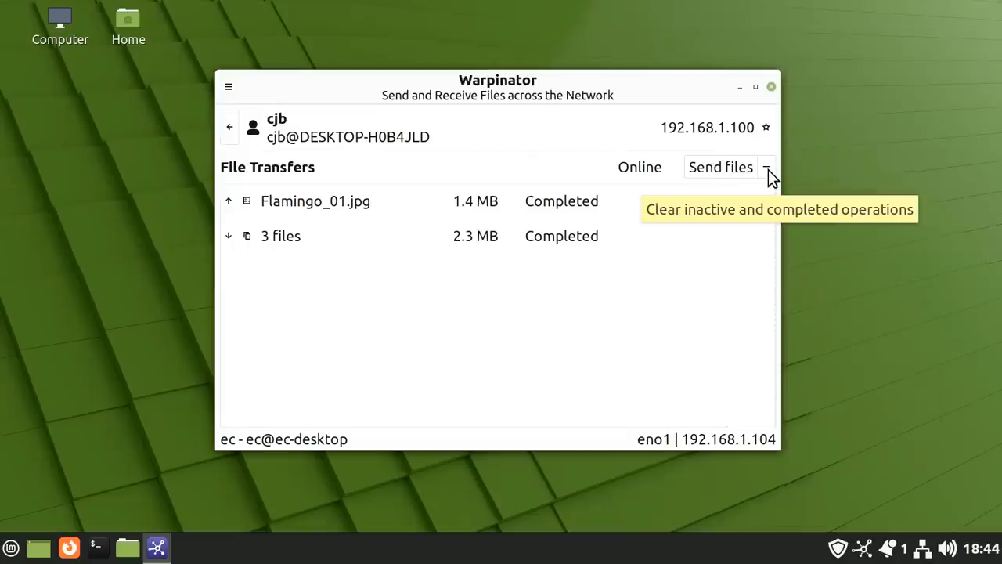
- Clear the completed operations from cjb's desktop transfer list
click(767, 166)
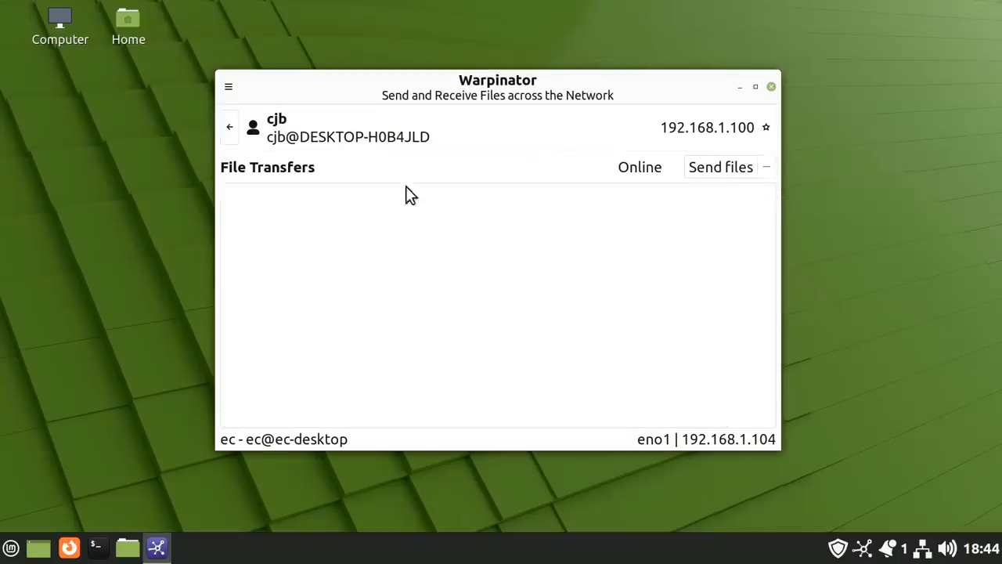
mouse_move(479, 322)
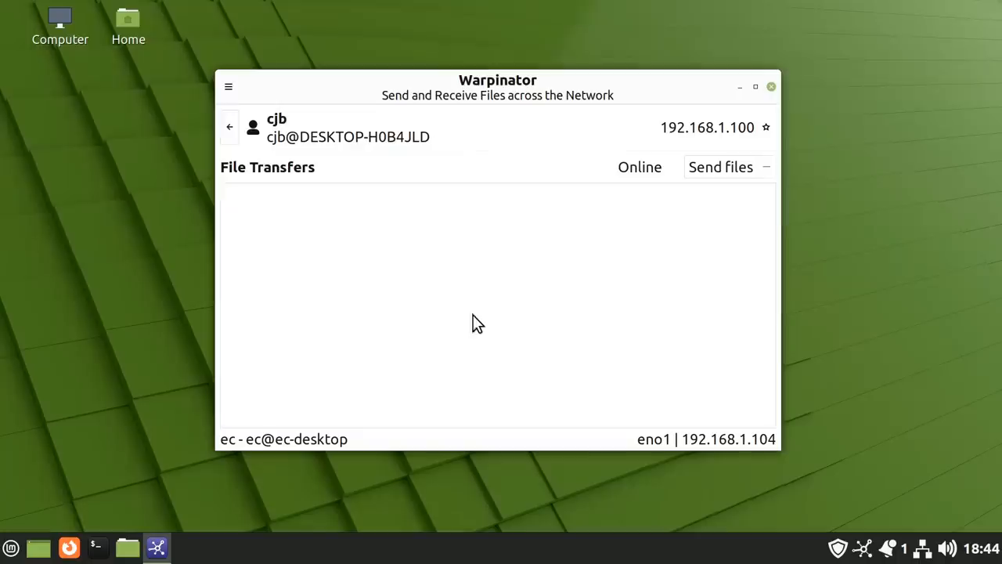
- In Preferences General, enable the notification area icon and disable both approval-before-accepting and approval-on-overwrite
click(228, 86)
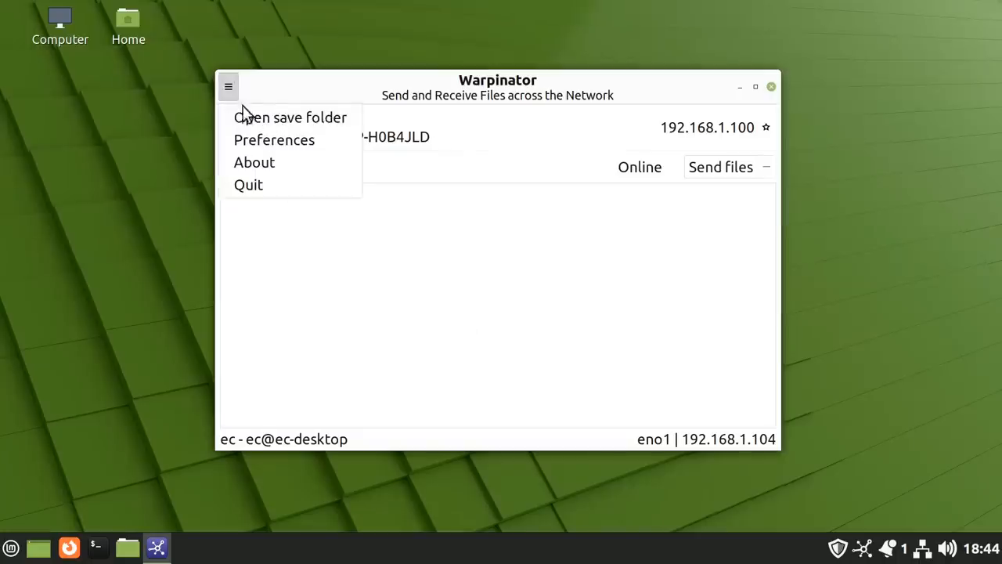
click(274, 140)
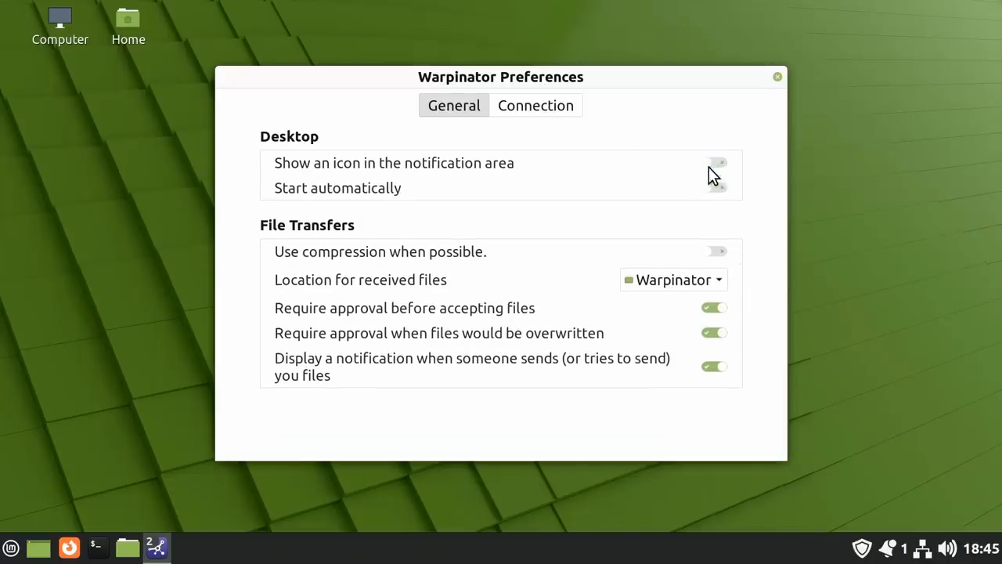
click(714, 161)
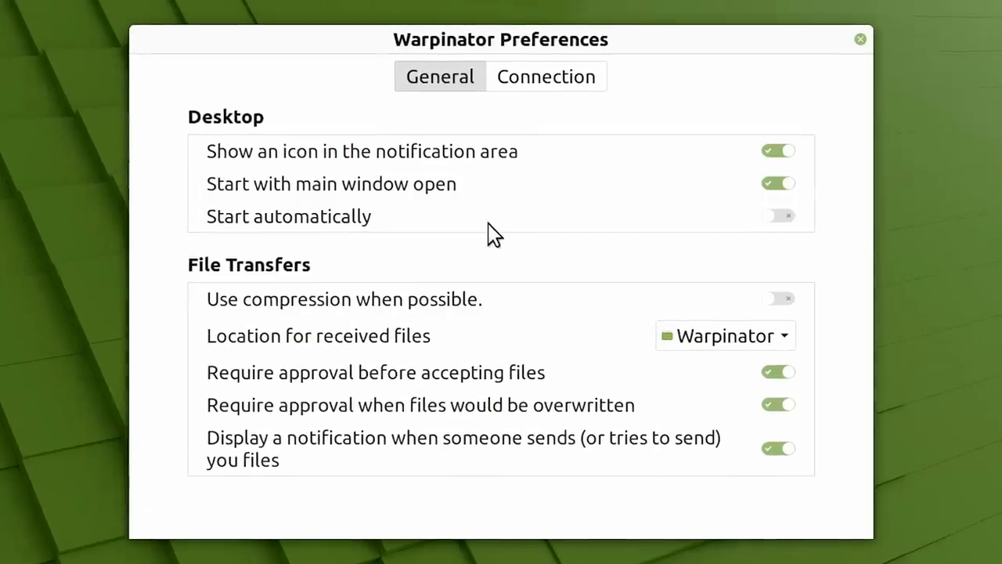
mouse_move(634, 225)
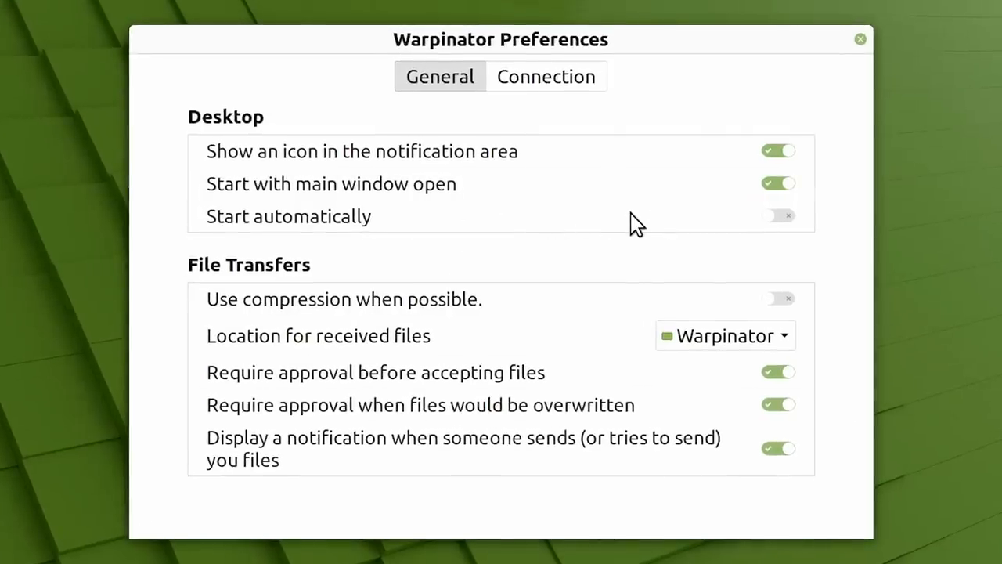
mouse_move(532, 188)
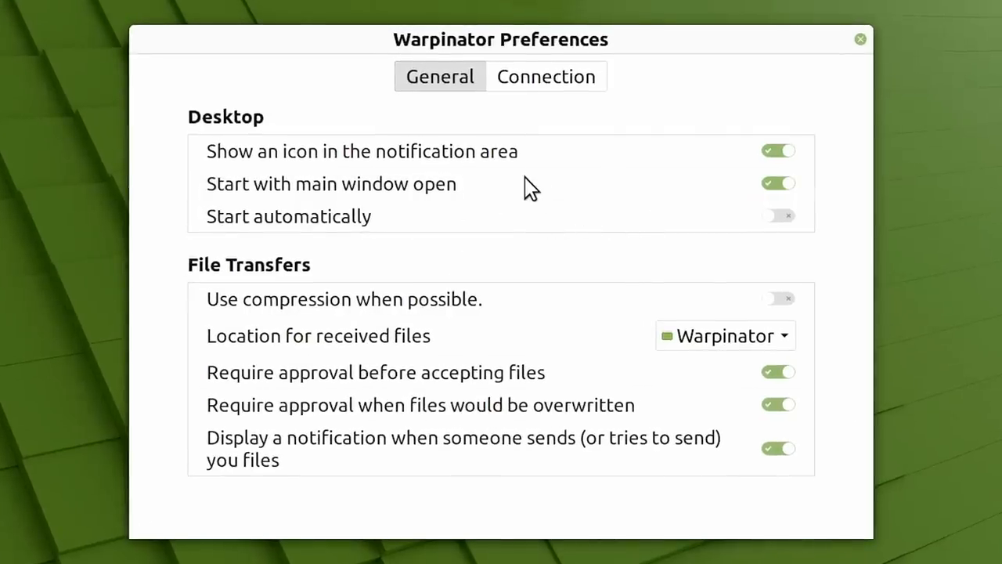
mouse_move(523, 206)
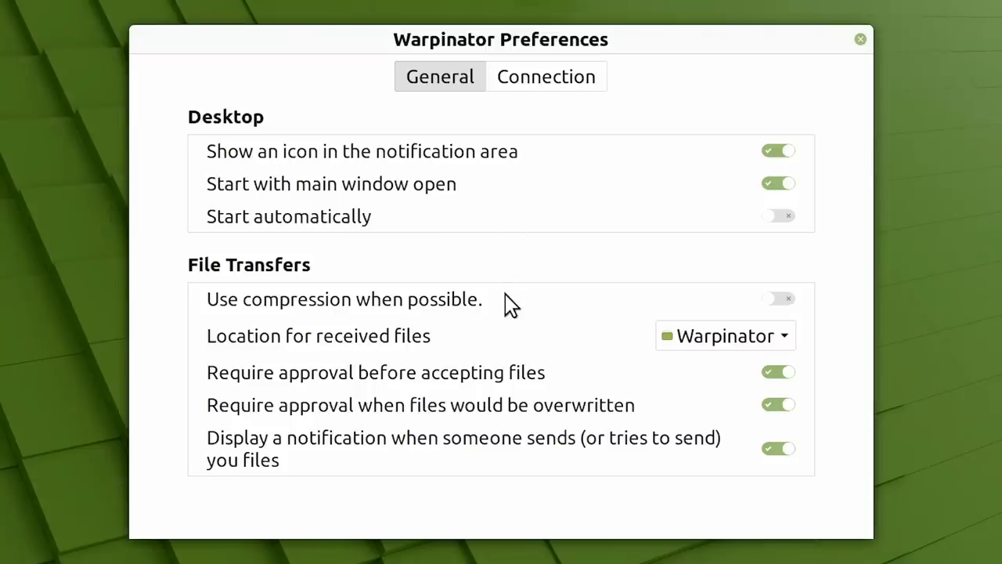
mouse_move(524, 304)
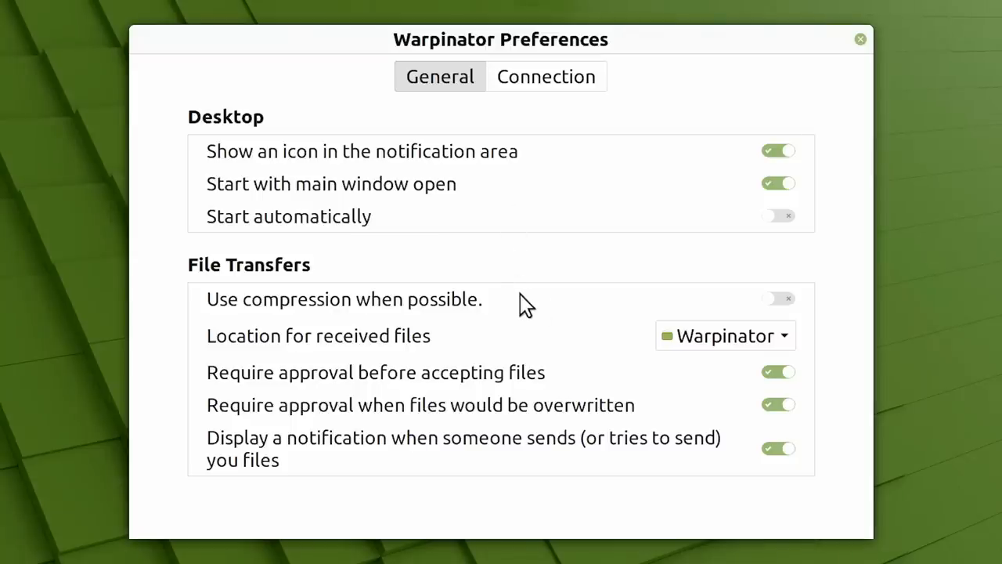
mouse_move(720, 347)
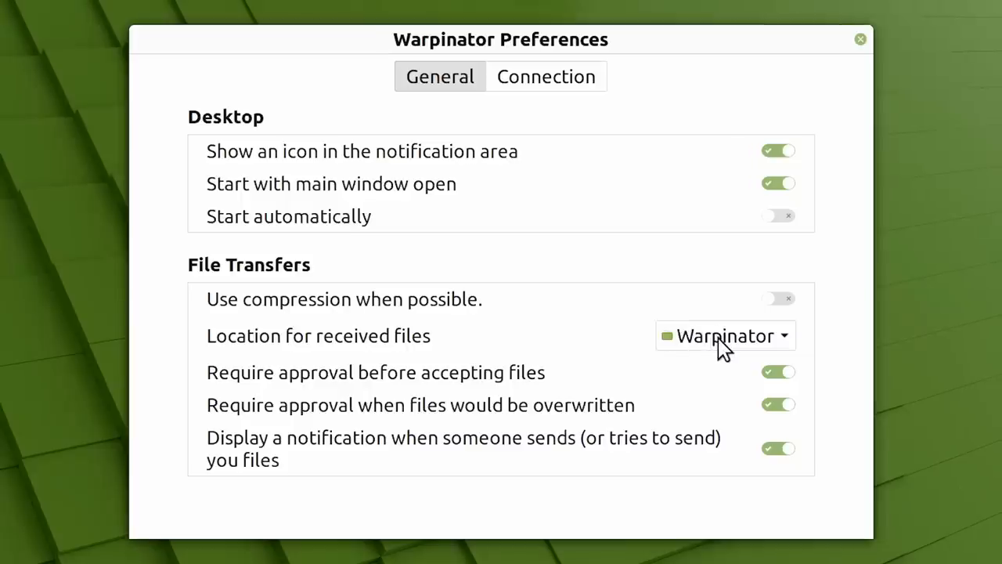
mouse_move(717, 347)
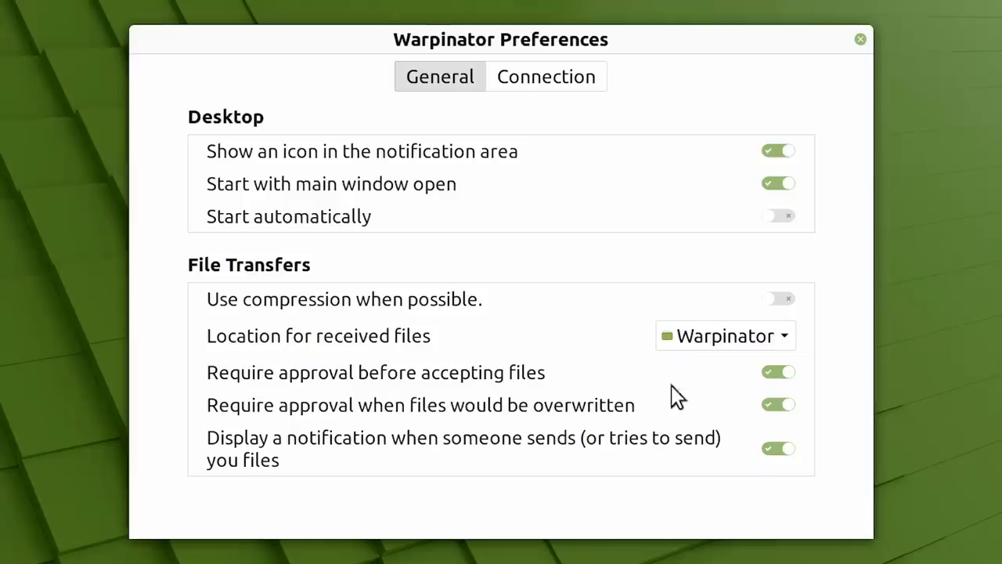
mouse_move(441, 384)
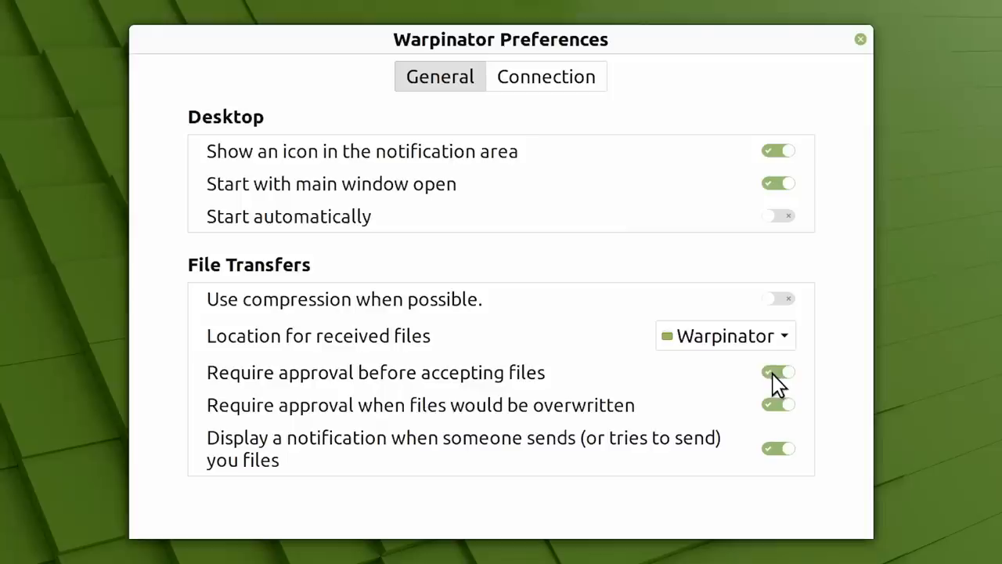
click(777, 371)
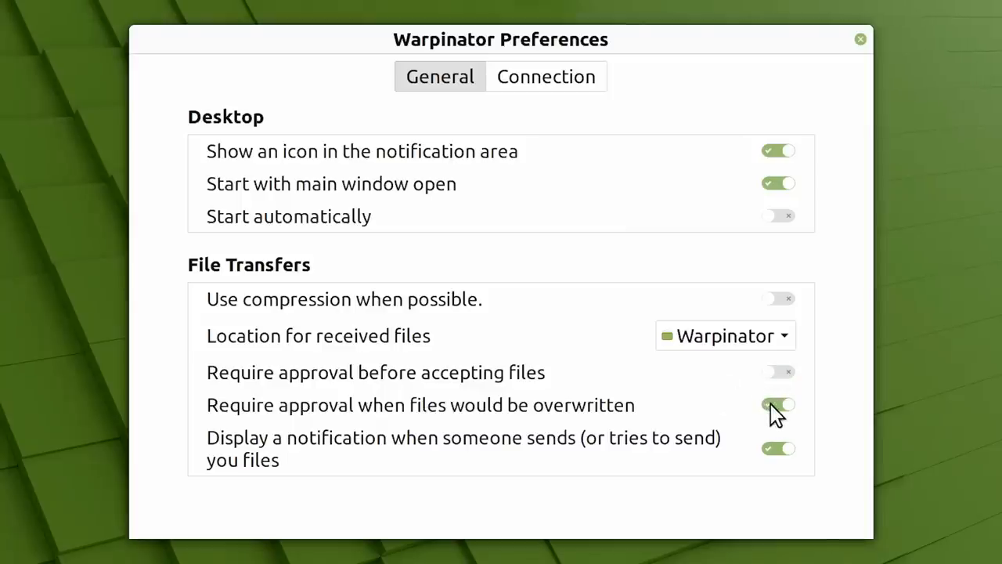
click(778, 404)
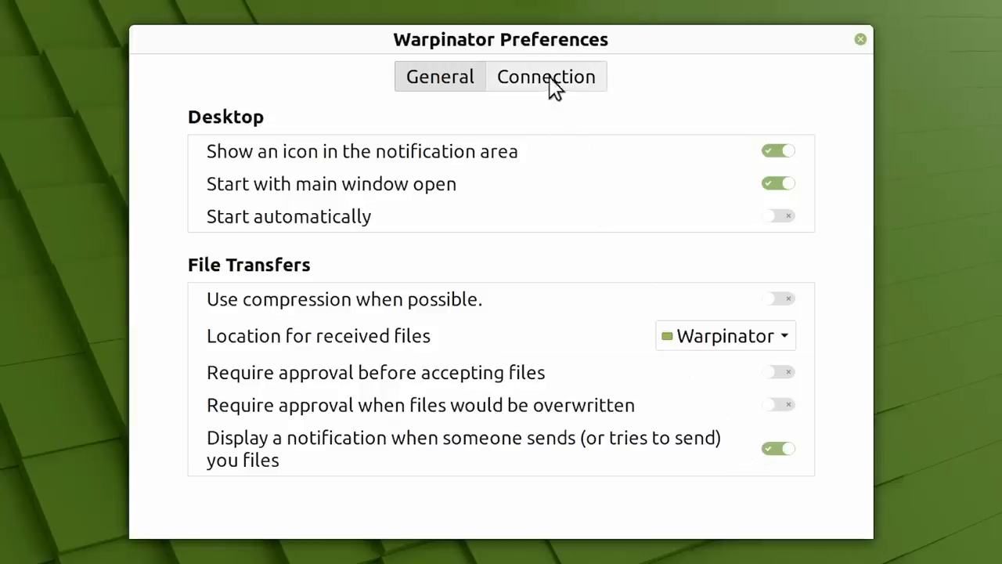
- Show the Connection settings with group code, network interface and incoming ports 42000 and 42001
click(544, 75)
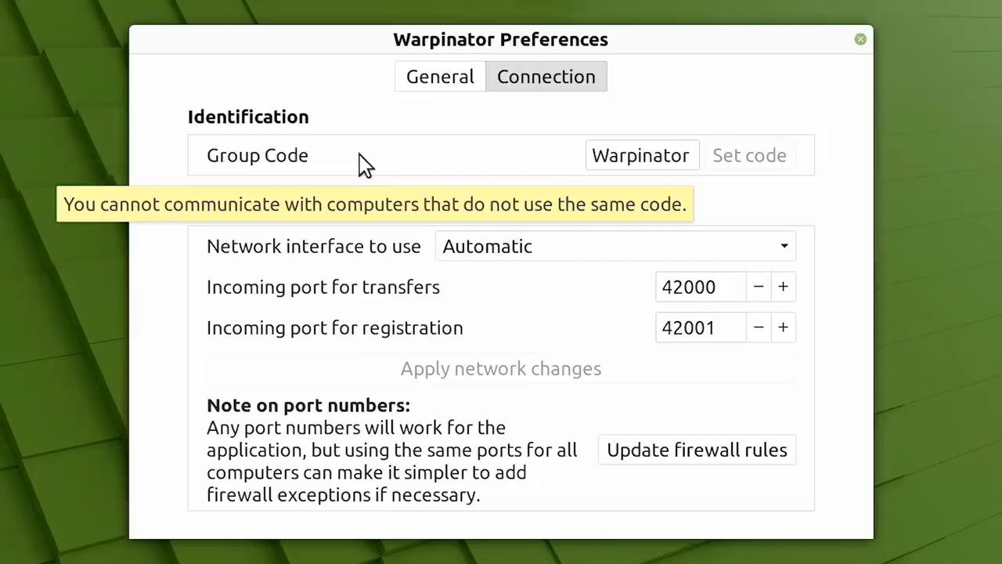
mouse_move(609, 194)
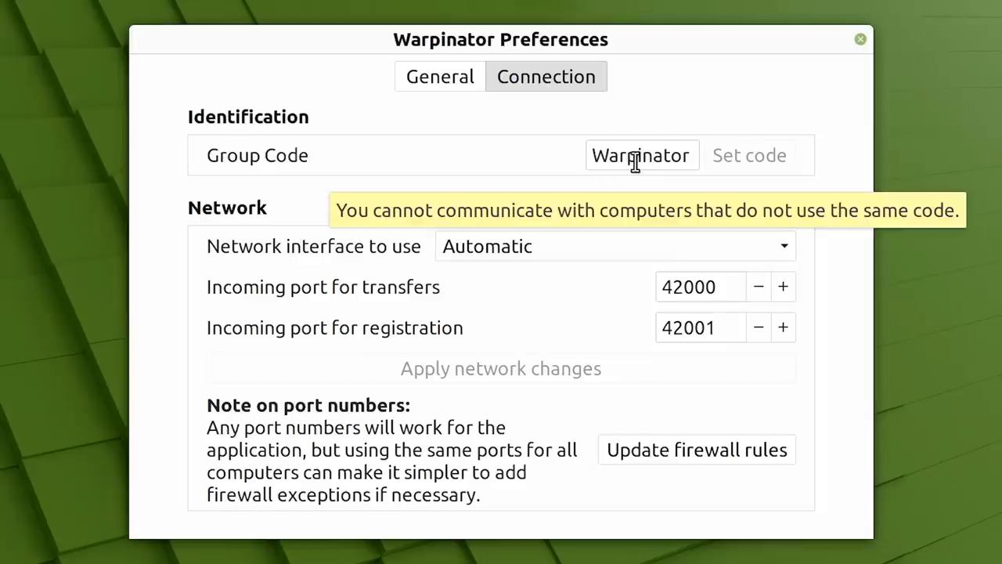
mouse_move(679, 186)
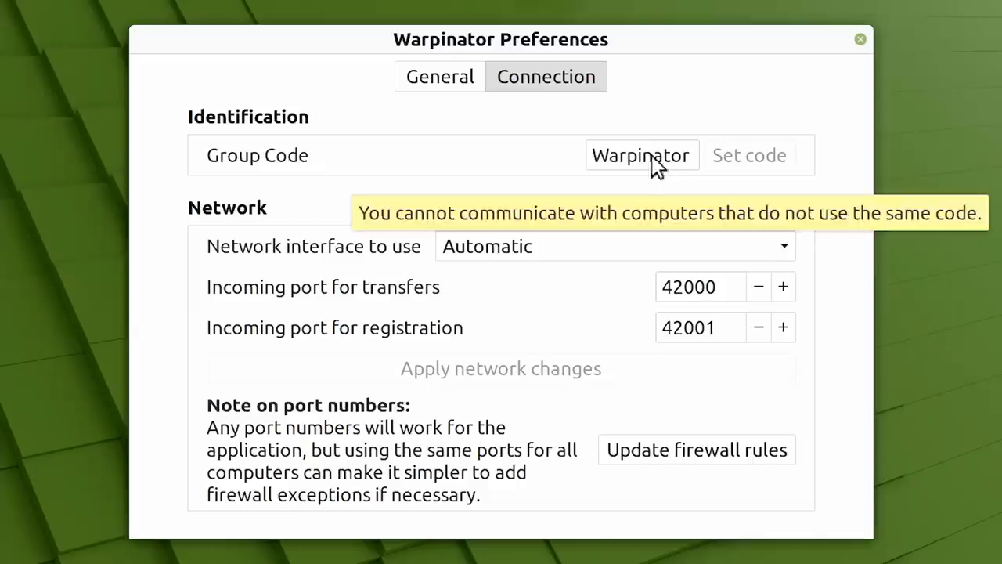
mouse_move(670, 197)
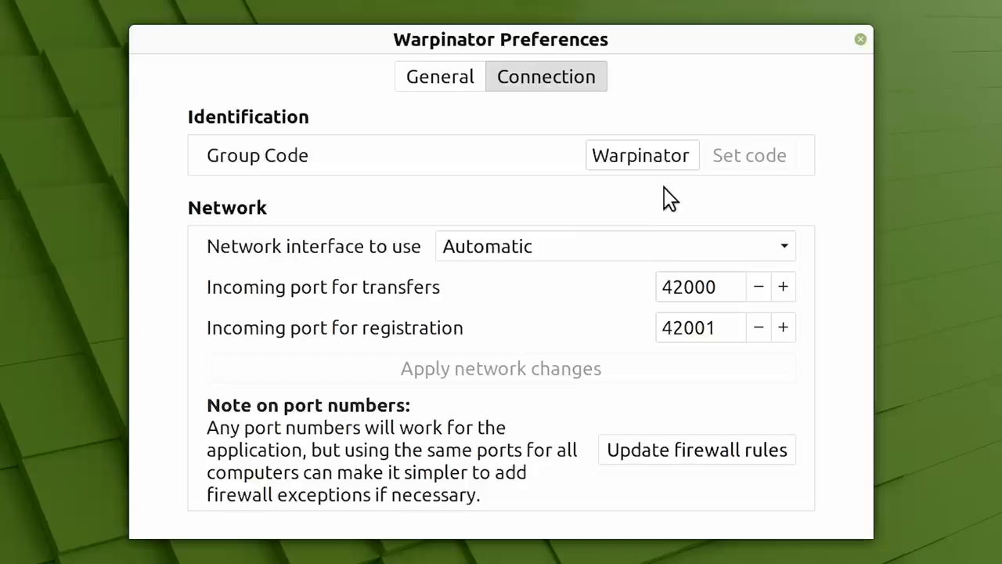
mouse_move(388, 259)
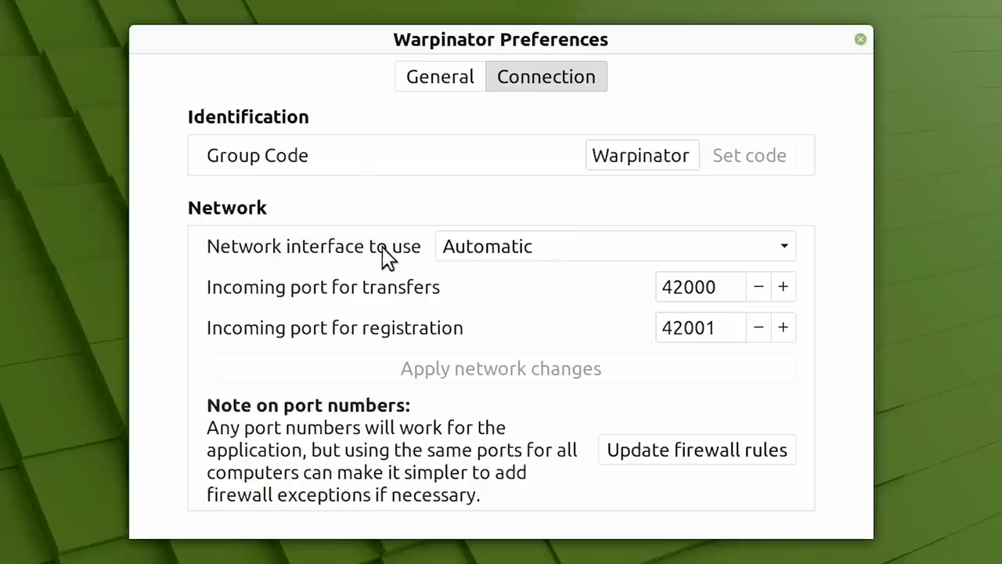
mouse_move(564, 259)
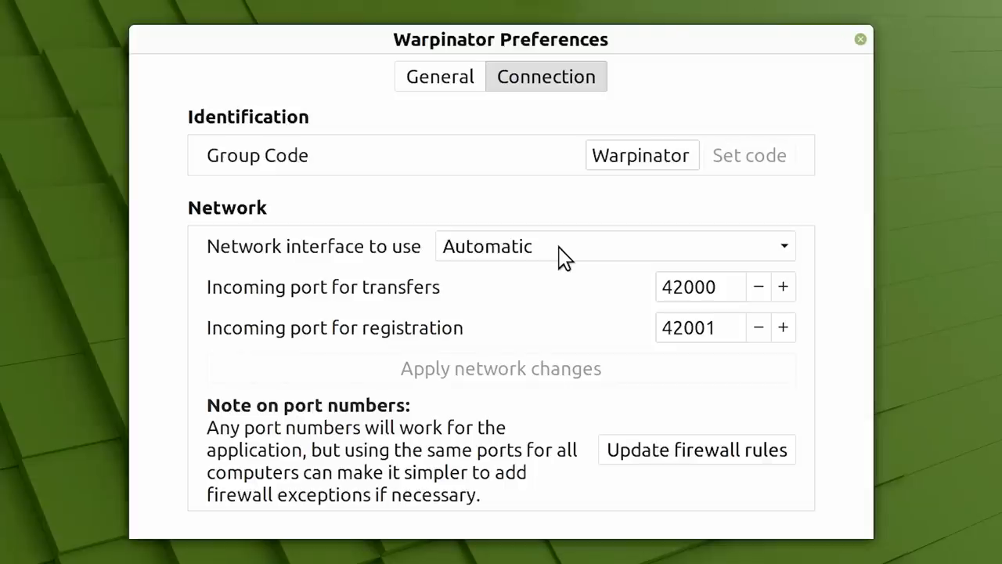
click(614, 246)
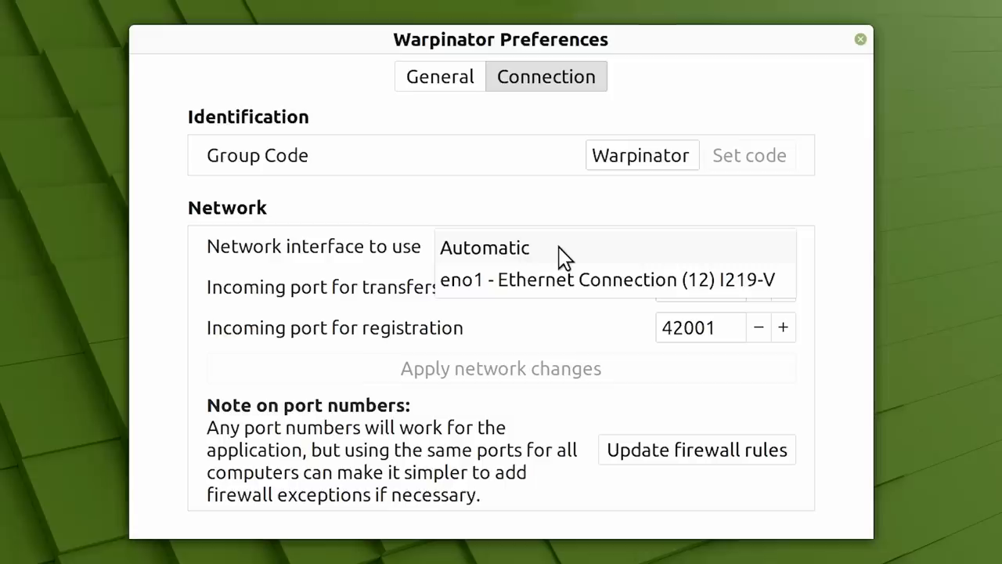
mouse_move(603, 285)
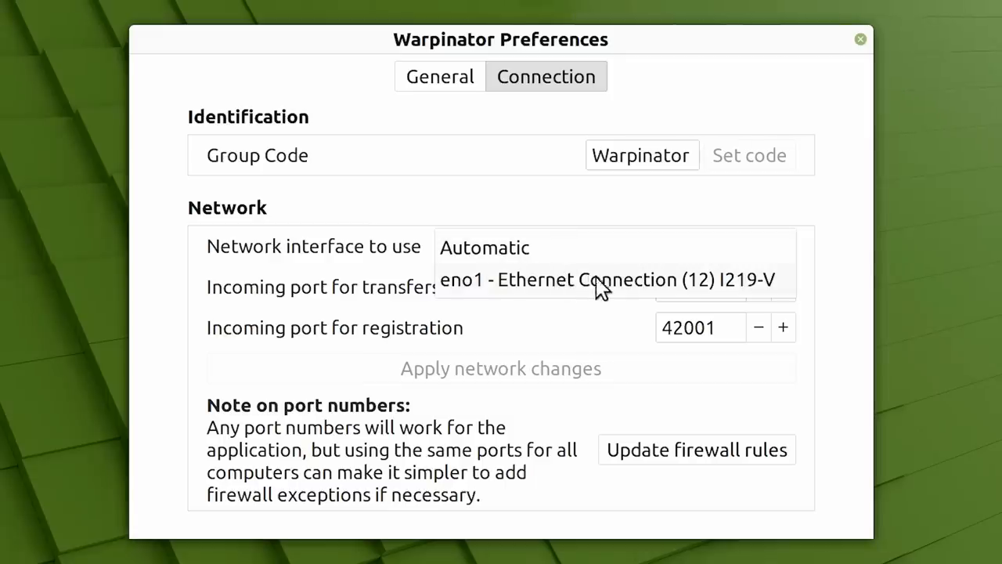
mouse_move(577, 275)
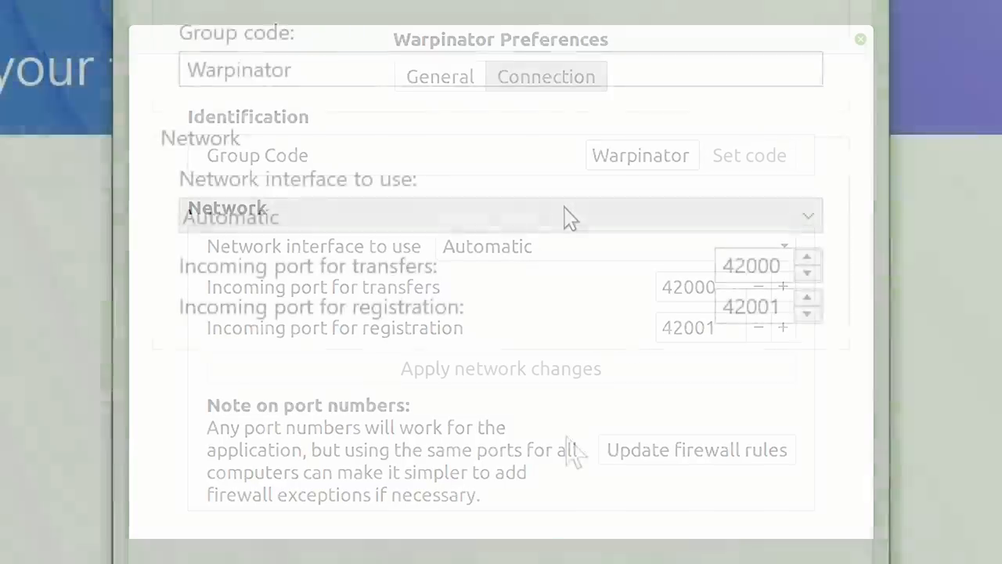
click(499, 216)
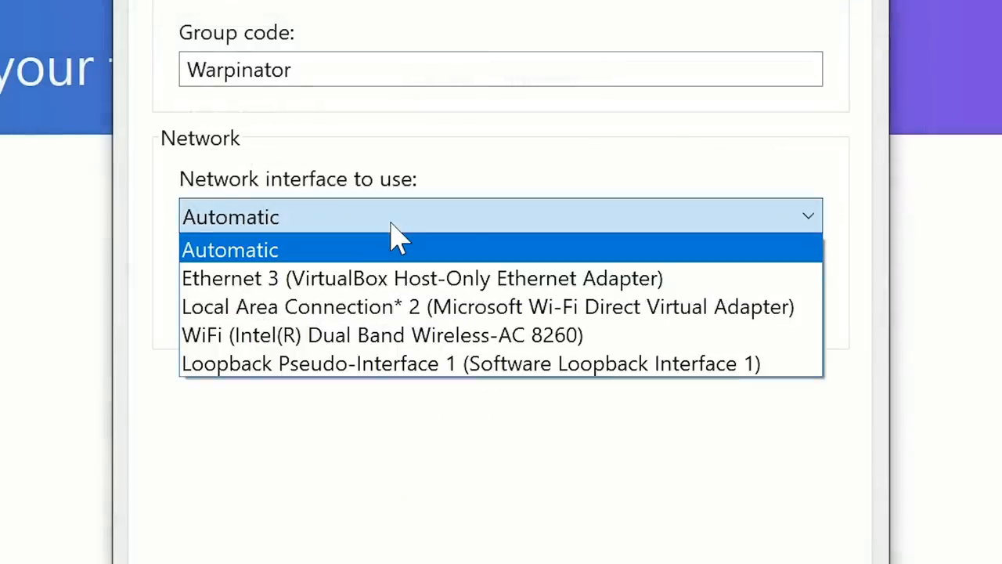
mouse_move(382, 335)
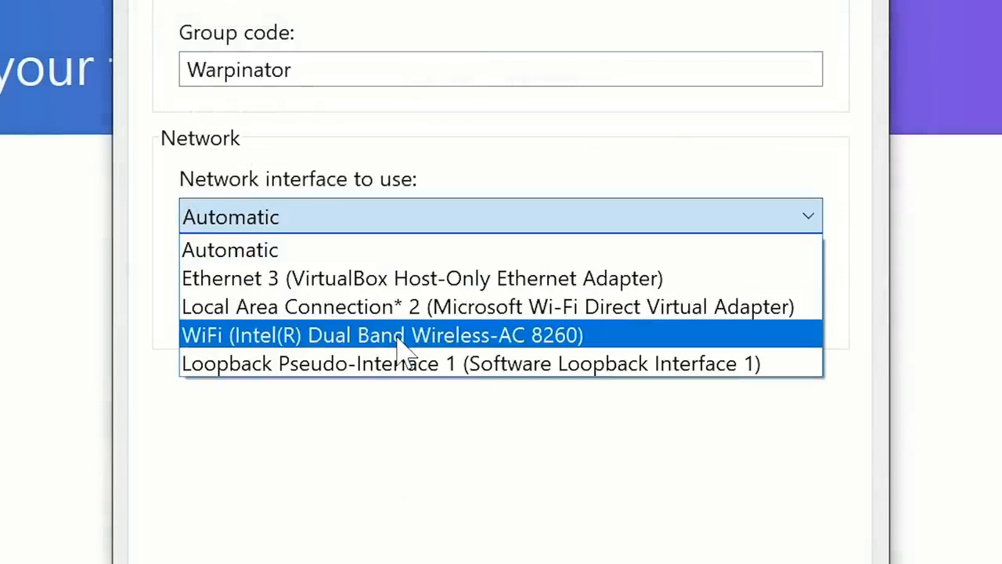
click(382, 335)
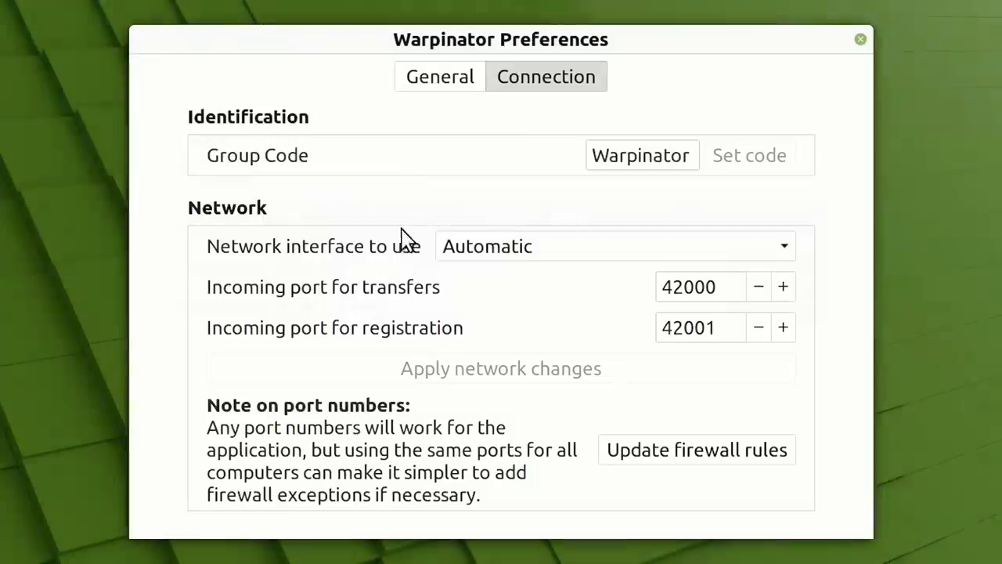
click(613, 246)
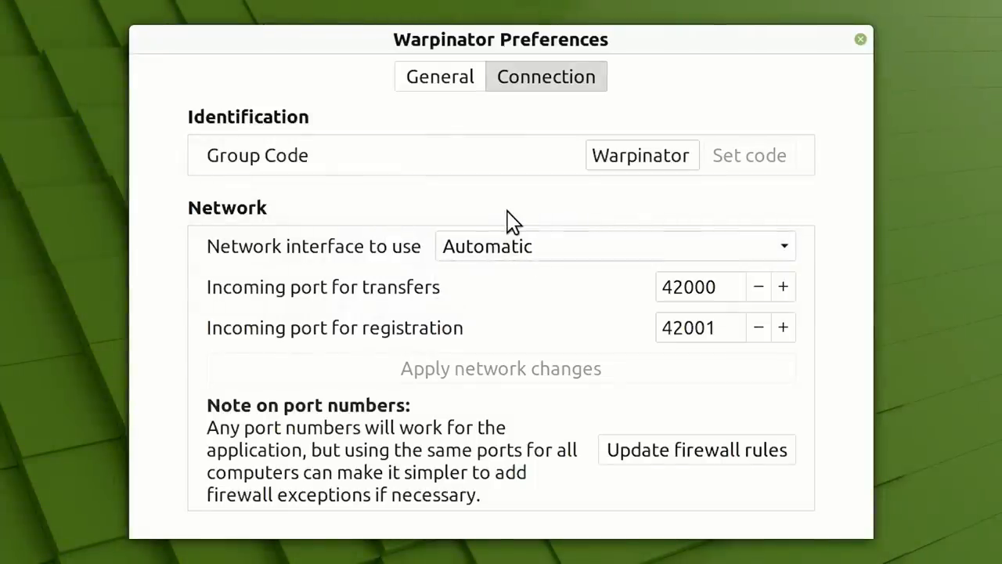
mouse_move(610, 301)
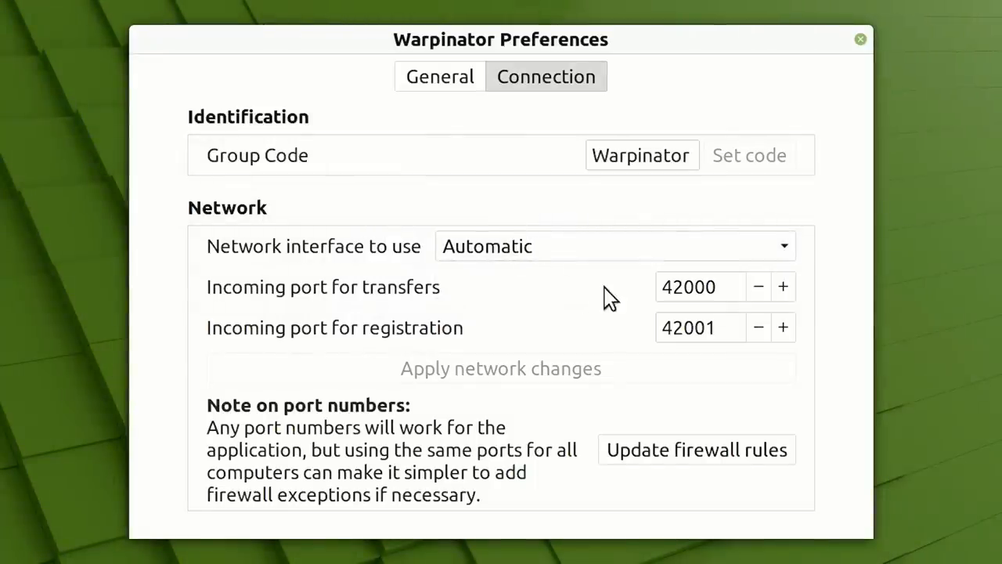
mouse_move(595, 294)
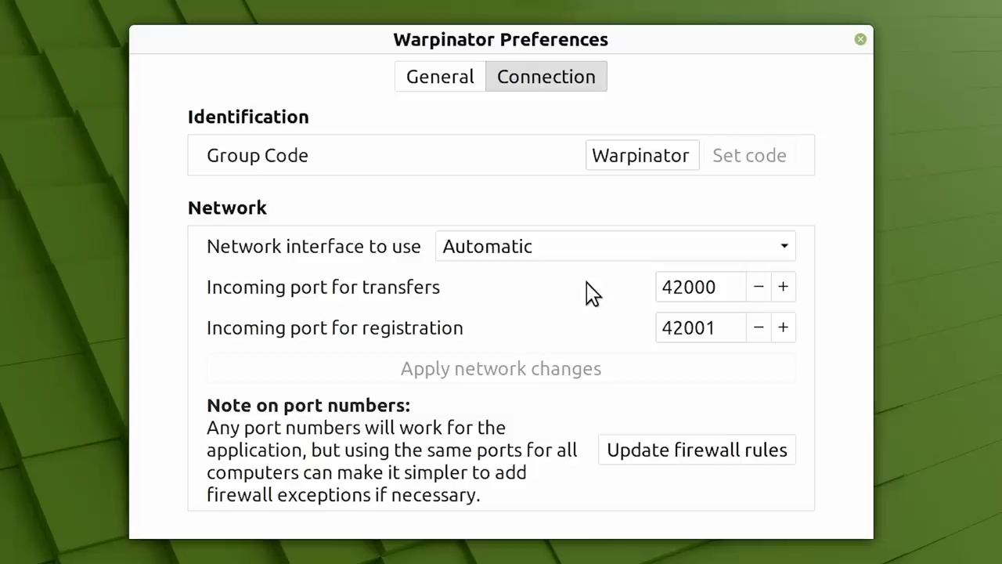
mouse_move(687, 327)
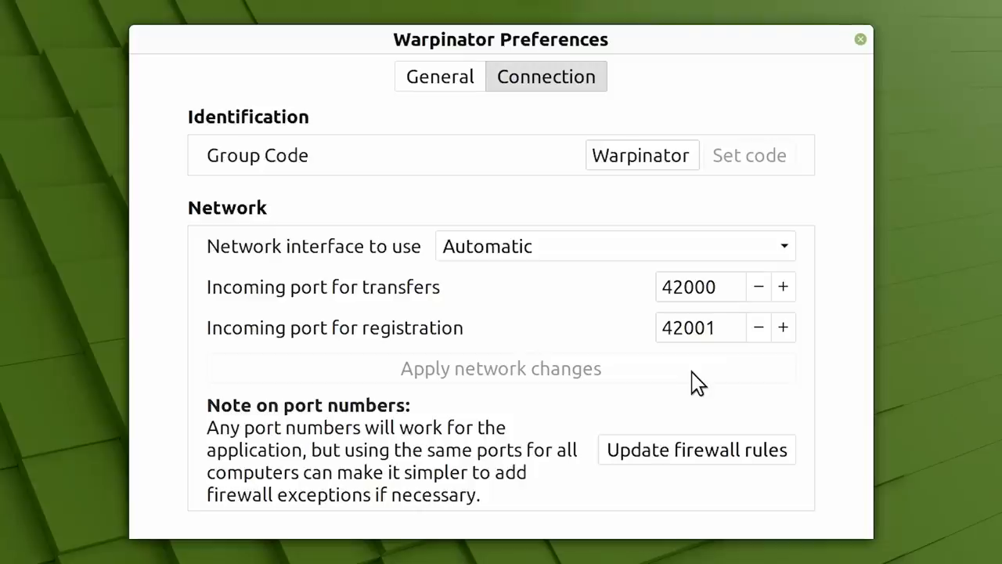
mouse_move(698, 467)
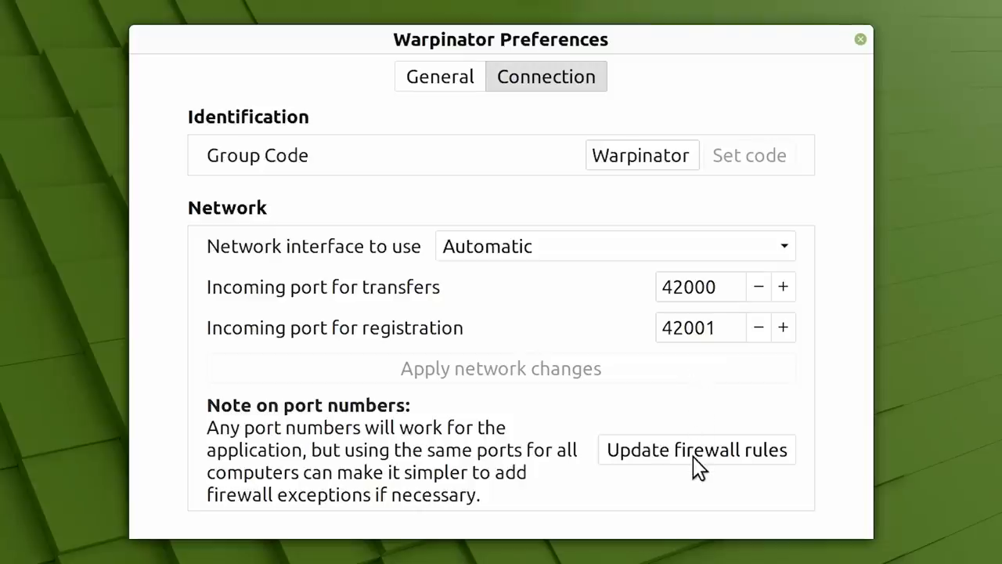
click(696, 448)
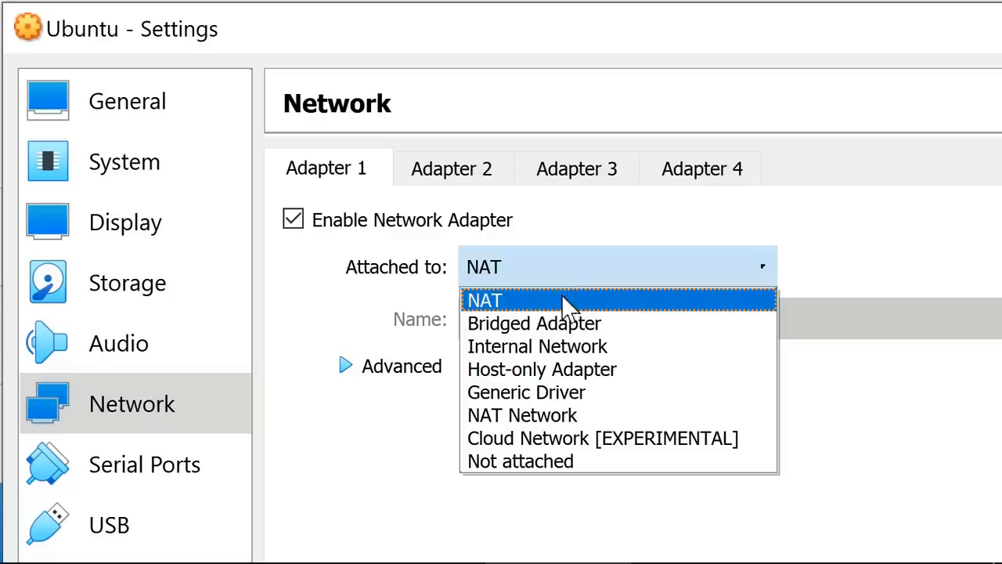
- Attach Adapter 1 as Bridged Adapter on the Intel Dual Band Wireless-AC 8260
click(534, 322)
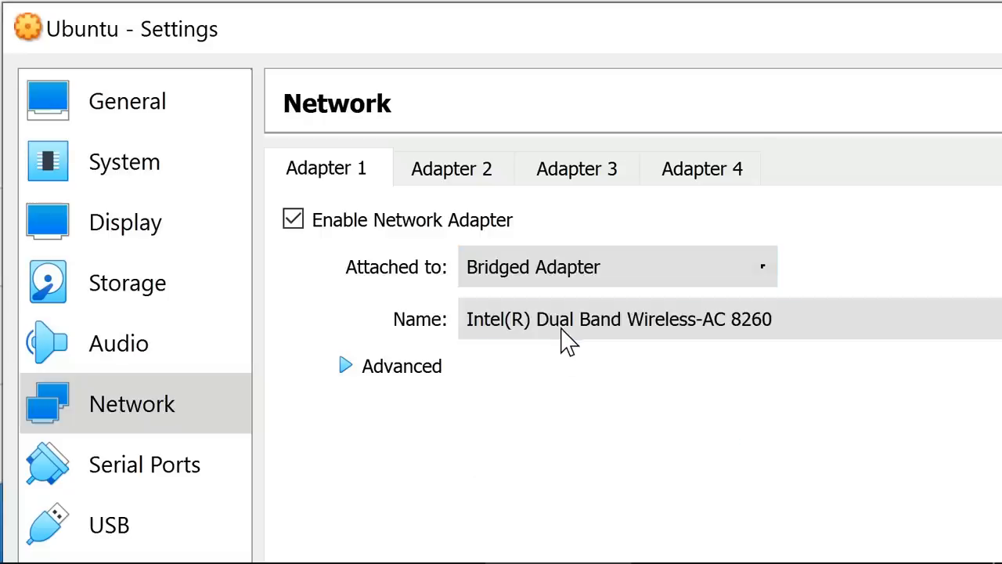
mouse_move(567, 477)
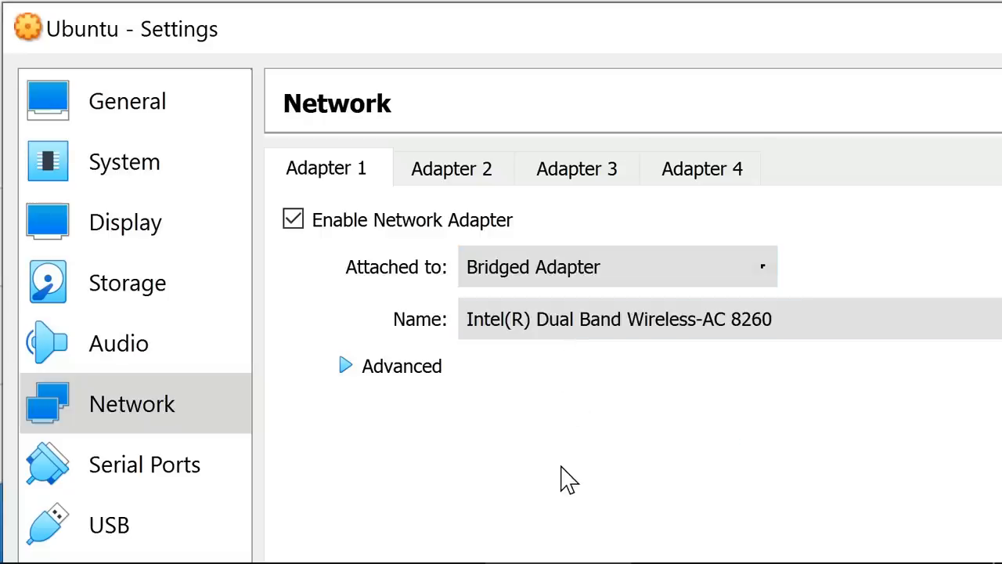